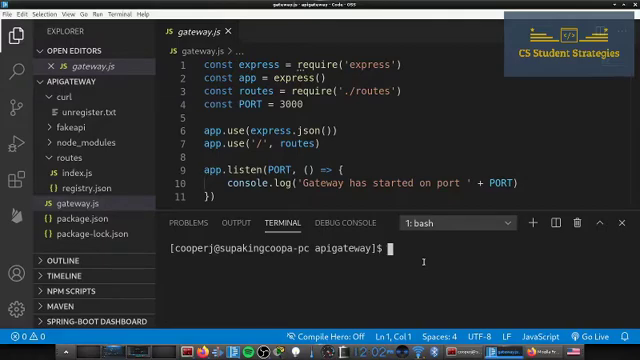
- Run npm install --save helmet in the terminal for the apigateway project
type("npm i")
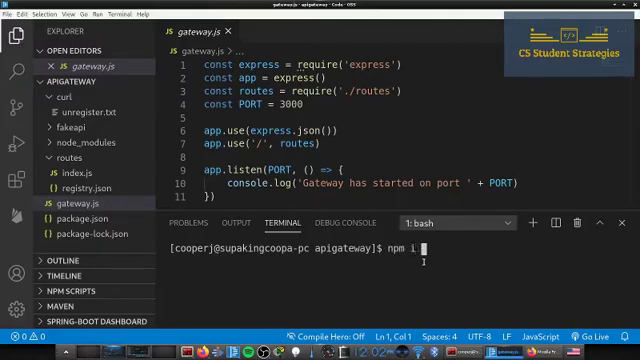
type("nstall")
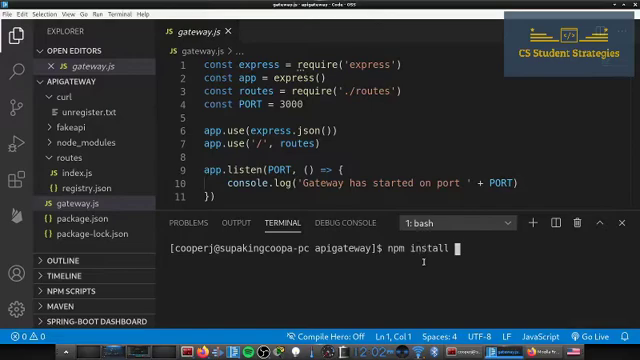
type("--save")
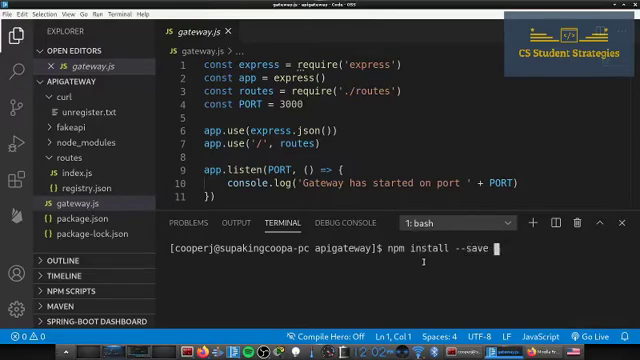
type("helmet")
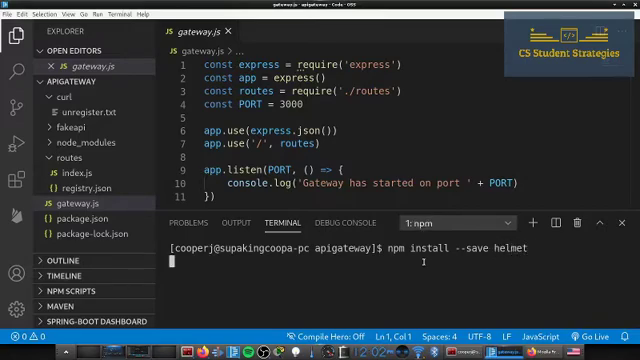
key("Return")
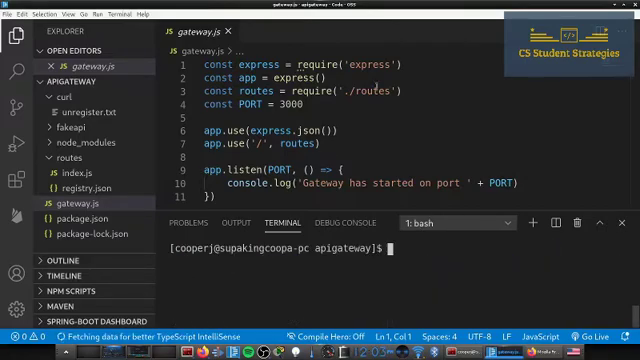
- Add const helmet = require('helmet') on a new line below the express require
left_click(390, 92)
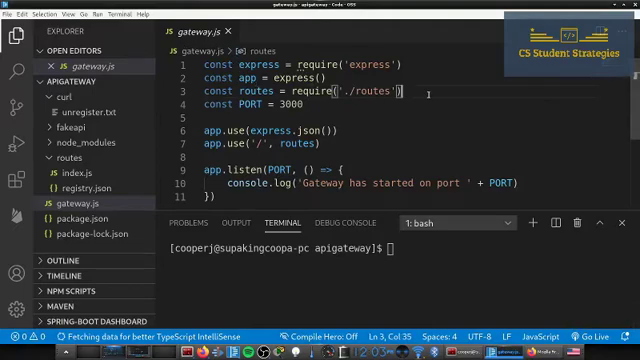
key("enter")
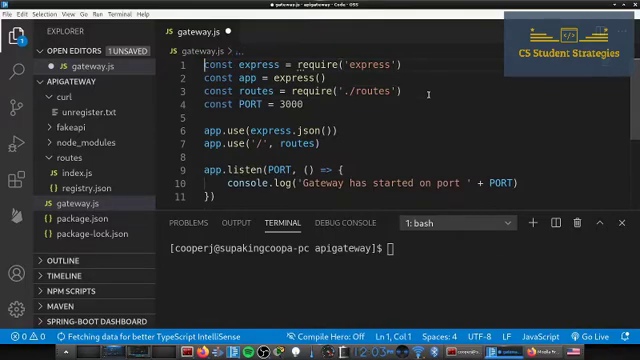
key("Enter")
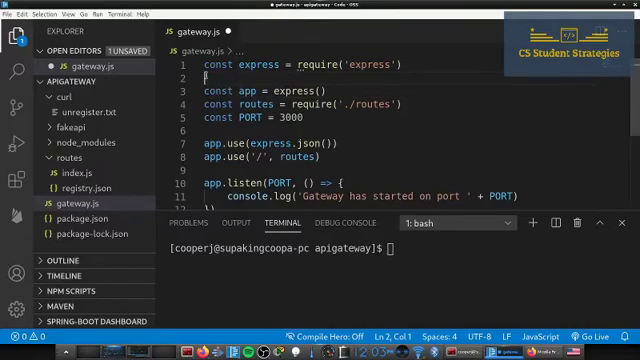
type("const")
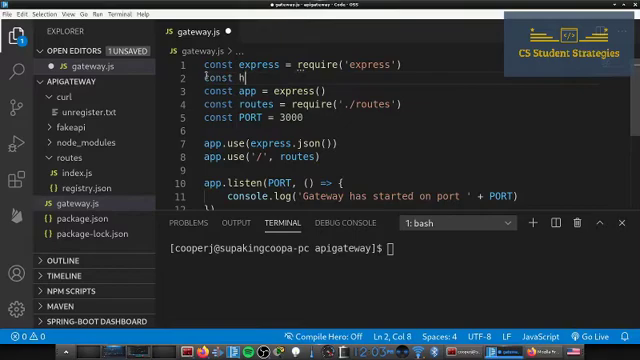
type("helmet = re")
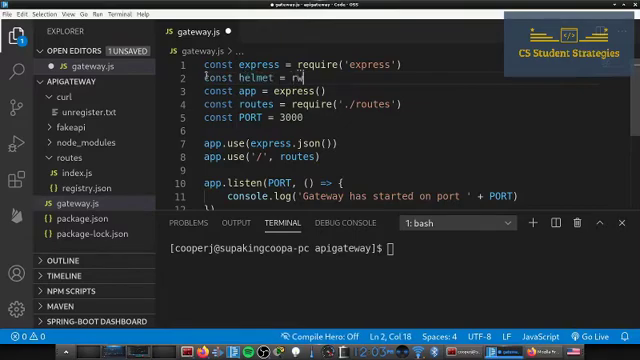
type("require('helmet")
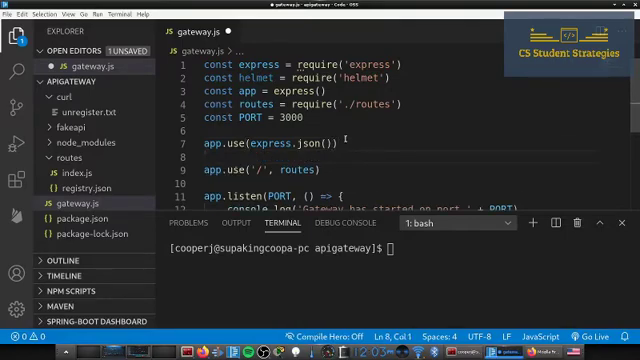
- Add app.use(helmet()) below the app.use(express.json()) middleware line
type("a")
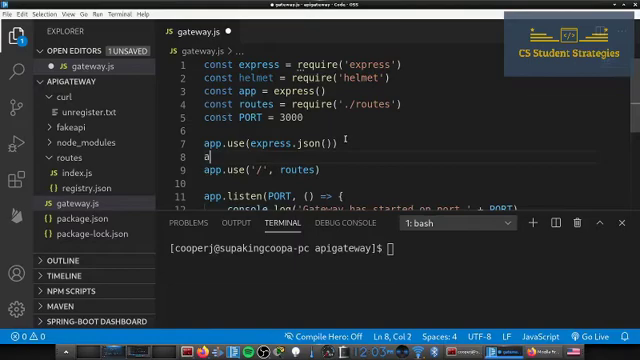
type("pp.use(")
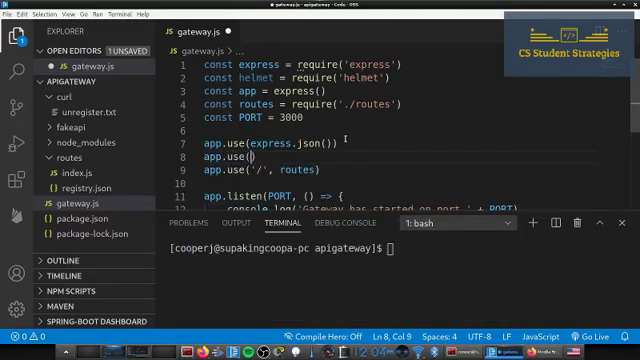
type("helmet")
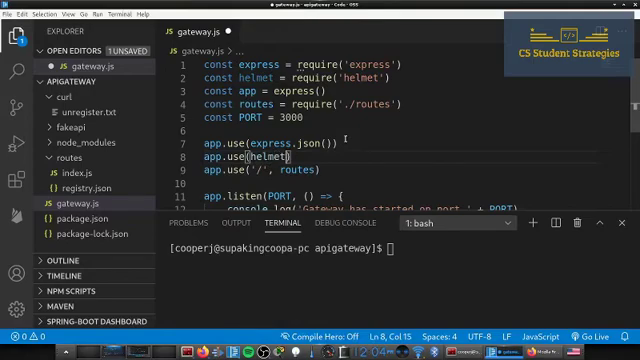